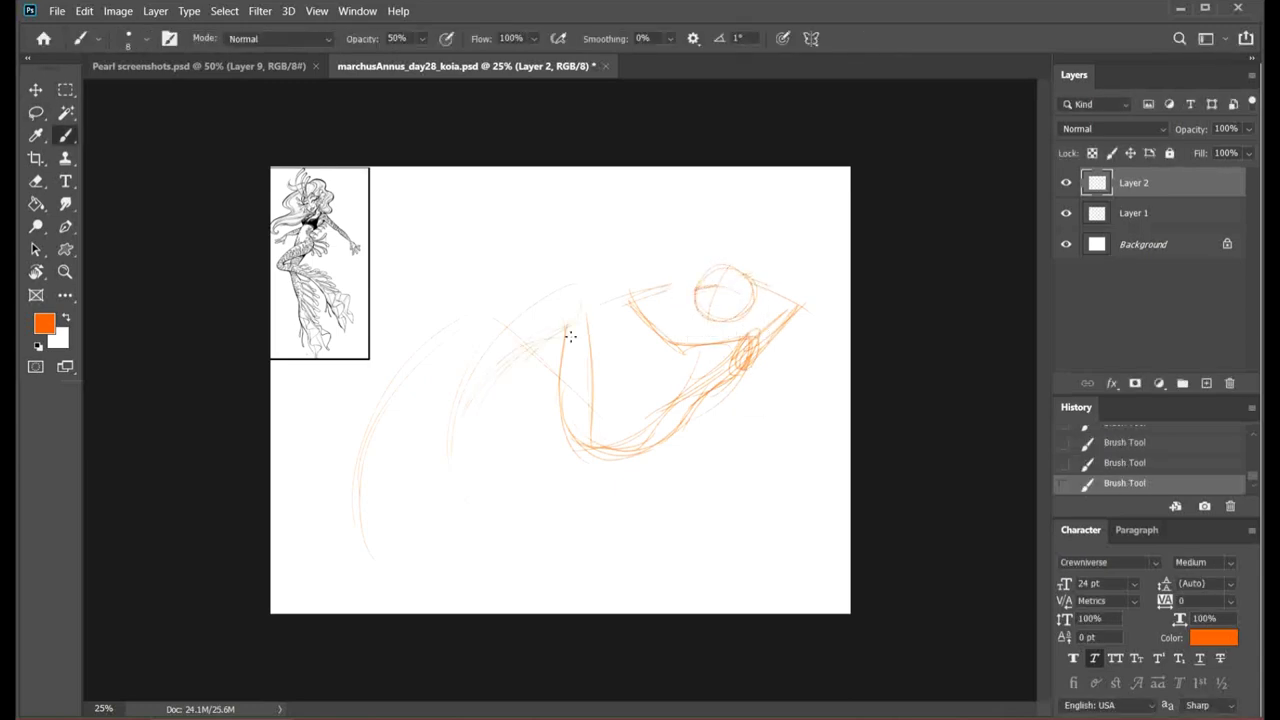
Sketch a loose orange gesture stroke of the siren's curving pose on Layer 2
{"action": "left_click_drag", "start_coordinate": [570, 336], "coordinate": [668, 436]}
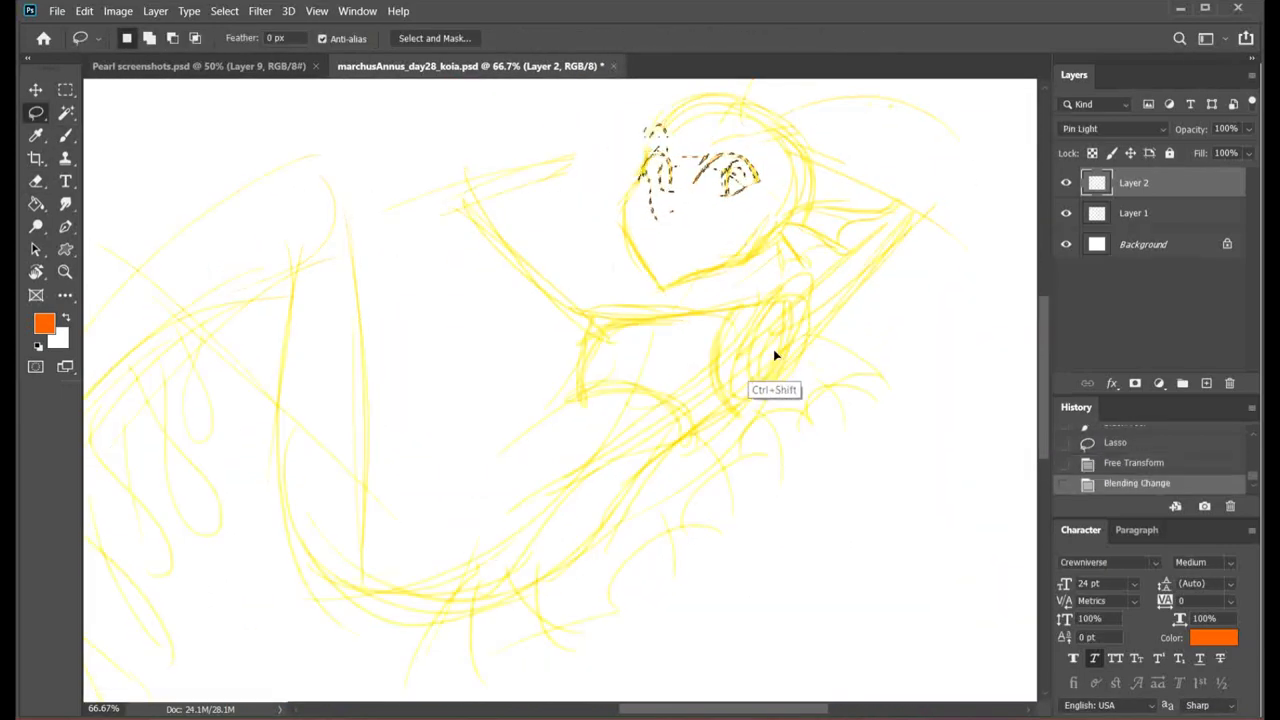
Free-transform the lassoed head area and switch the sketch layer to Pin Light
{"action": "left_click", "coordinate": [1110, 128]}
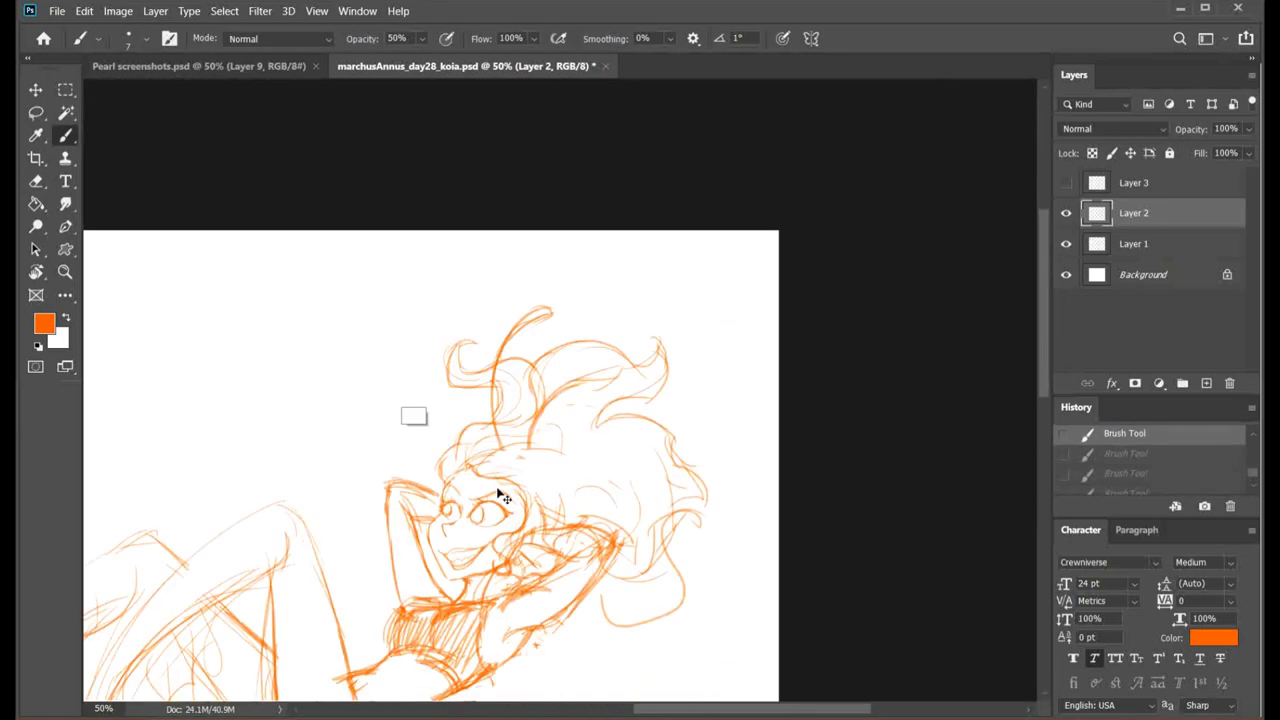
Draw a refined orange sketch of the siren's face, hair and torso on Layer 3
{"action": "left_click", "coordinate": [36, 180]}
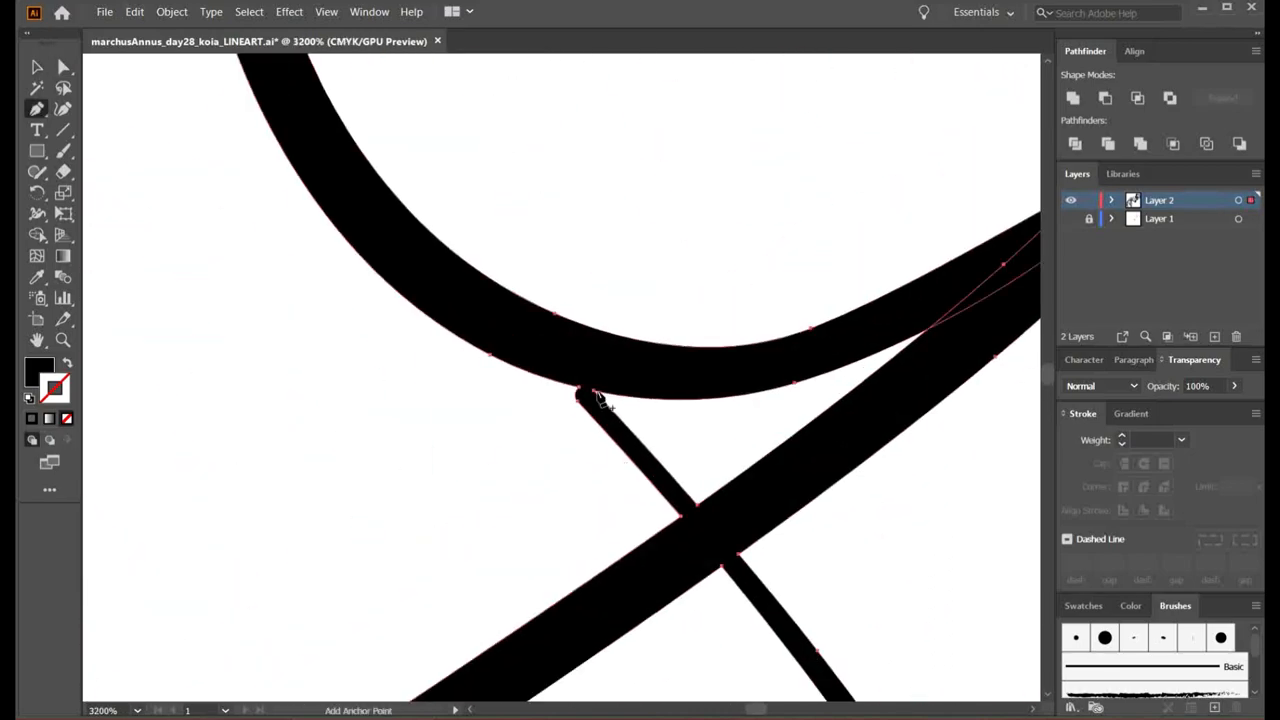
Add an anchor point where the curved black stroke meets the crossing lineart paths
{"action": "left_click", "coordinate": [172, 12]}
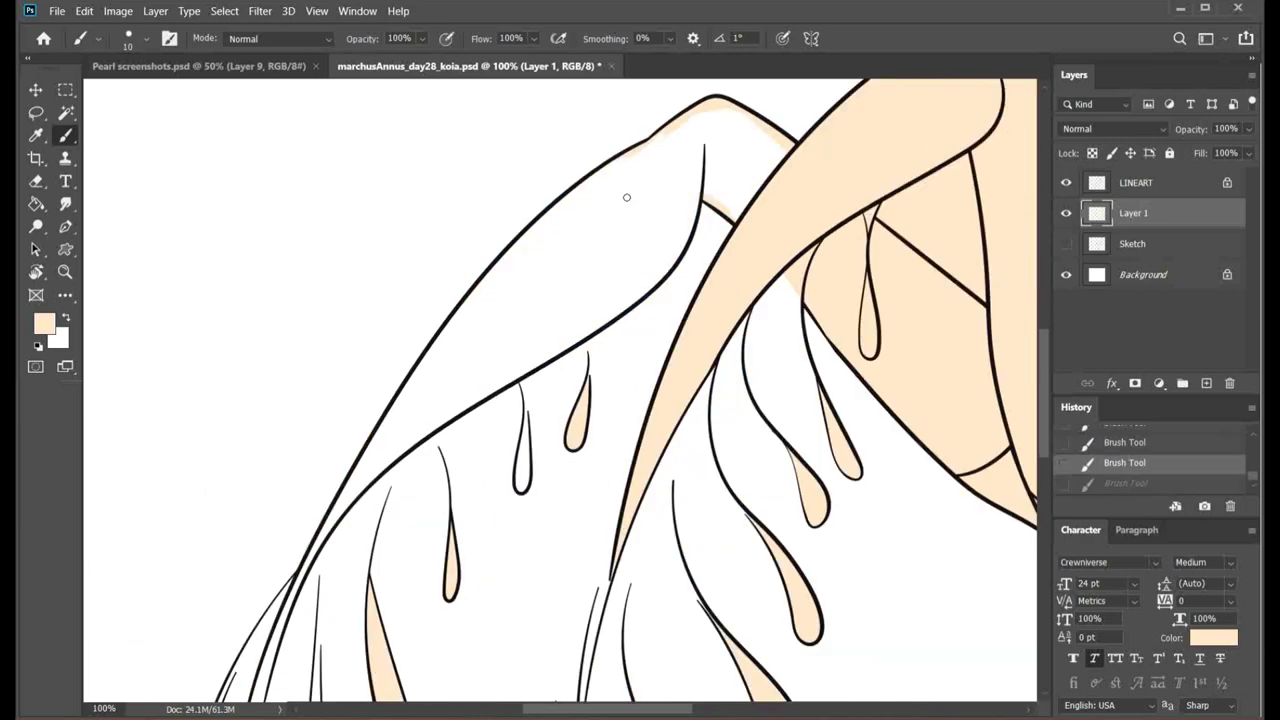
Fill a fin section under the lineart with flat pale peach skin colour
{"action": "left_click", "coordinate": [36, 204]}
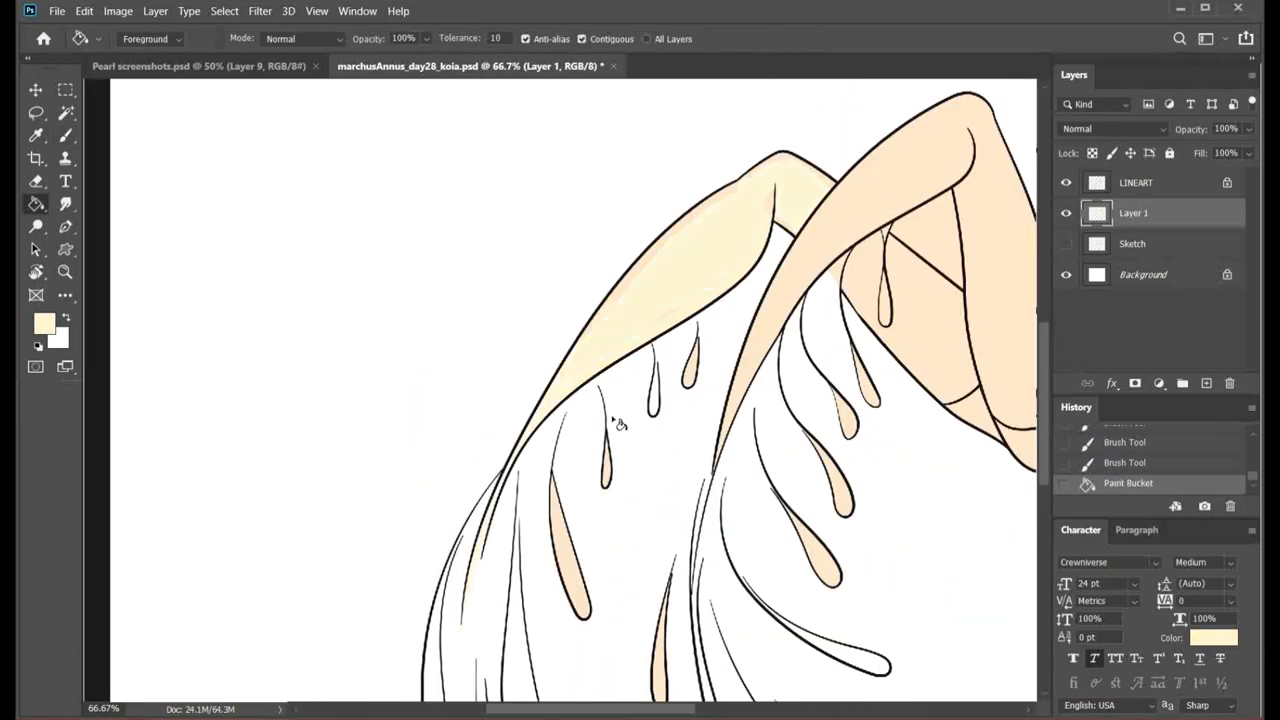